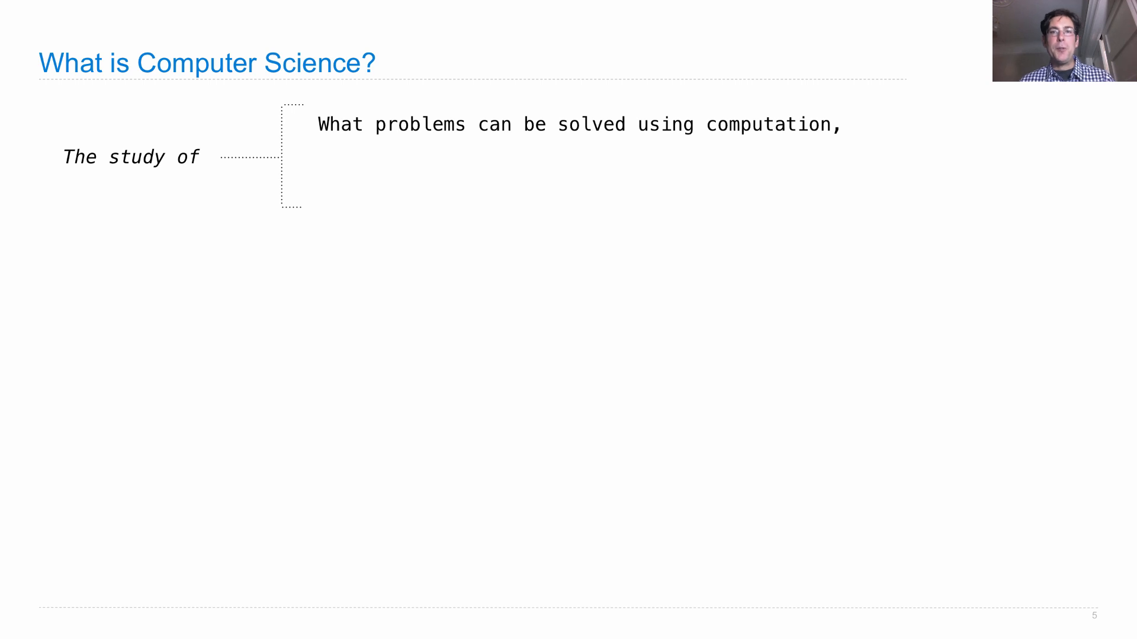
Reveal the computer science definition and its subfields, including Artificial Intelligence and Natural Language Processing
key(right)
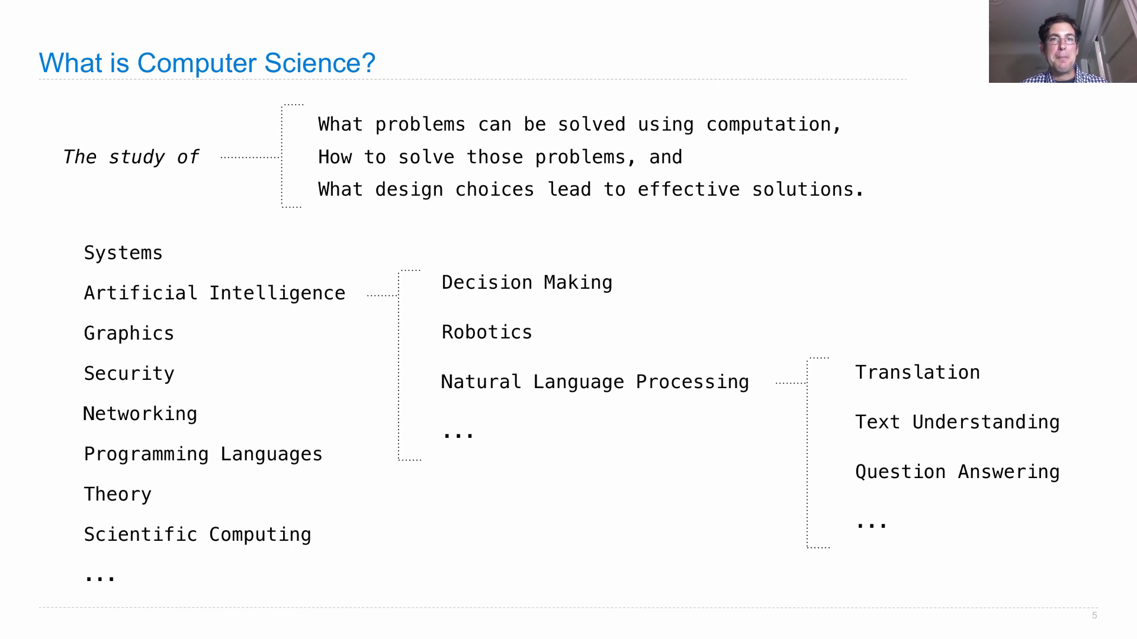
Advance past the 'What is This Course About?' slide to the Plone Conference crowd photo
key(Right)
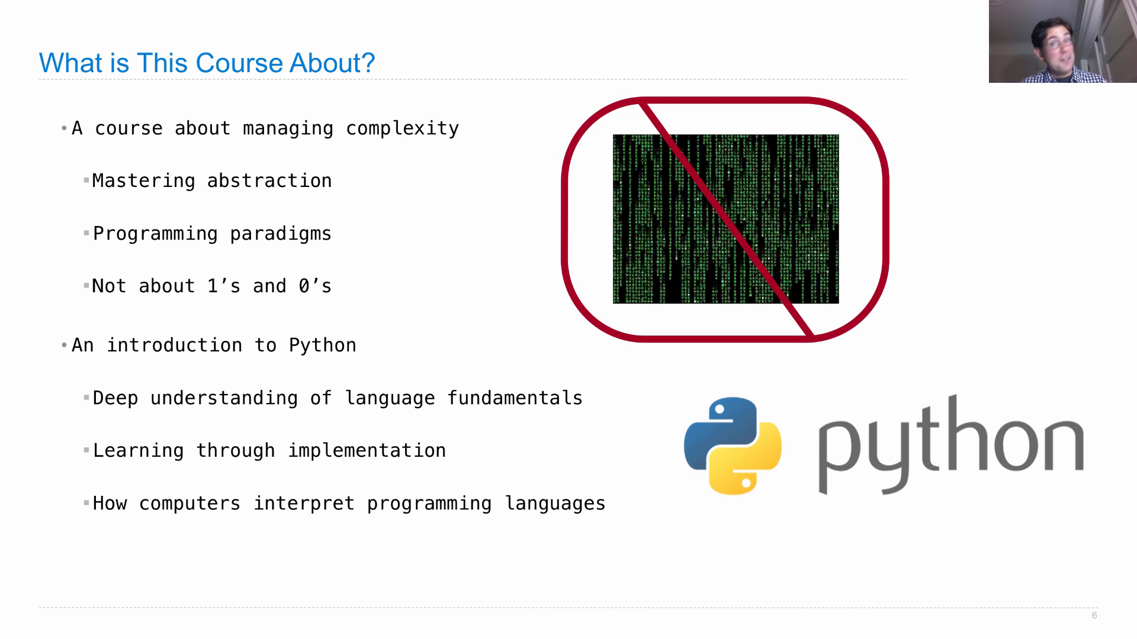
key(Right)
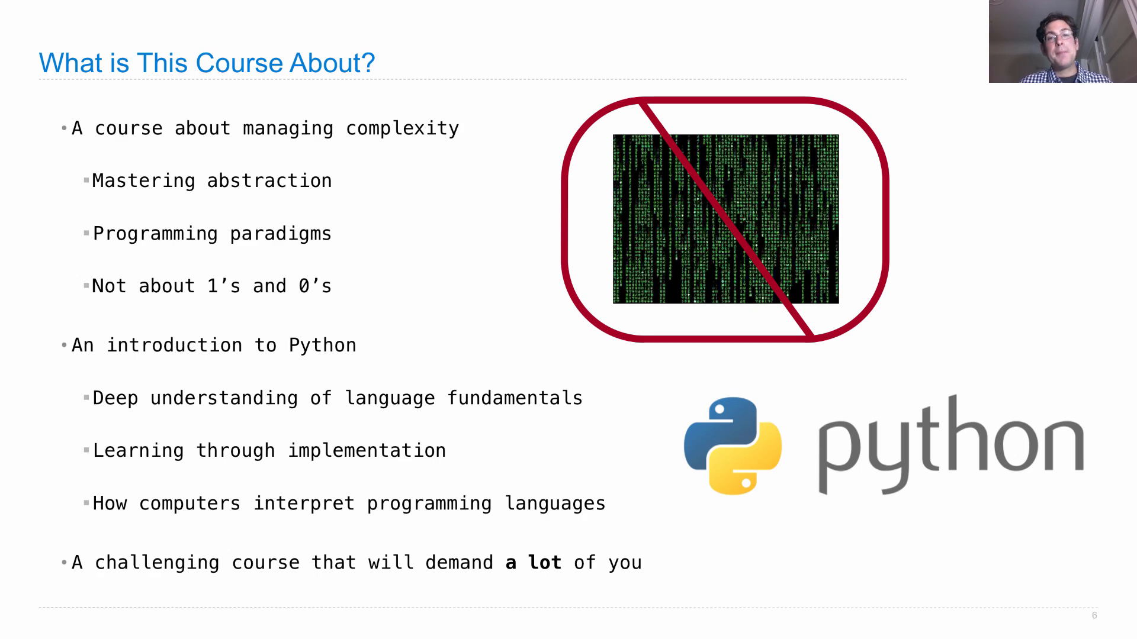
key(Right)
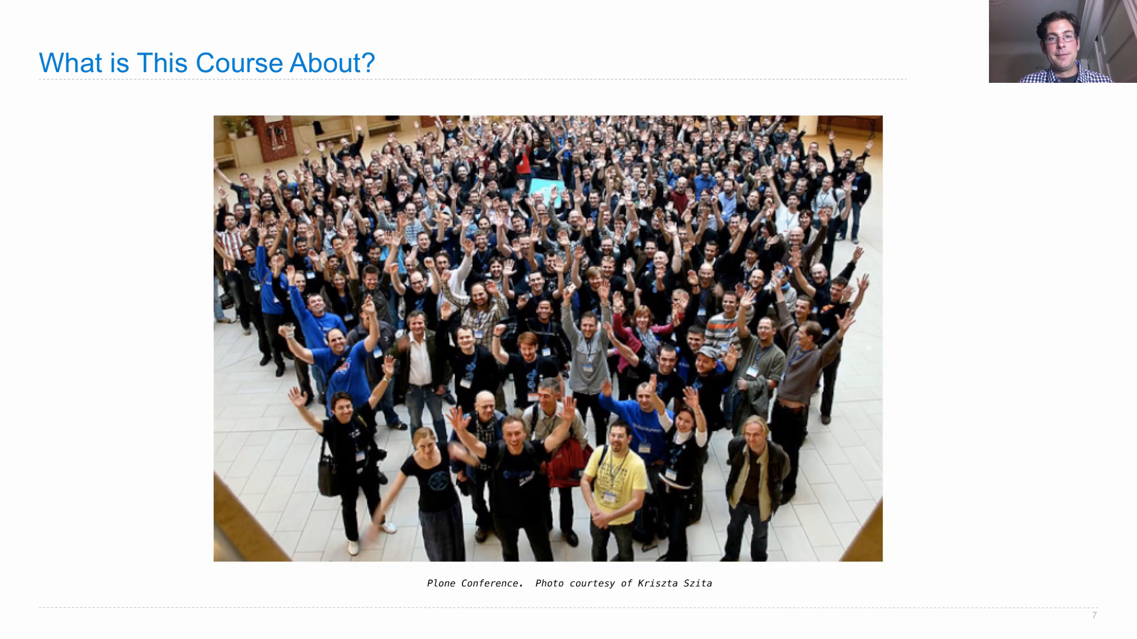